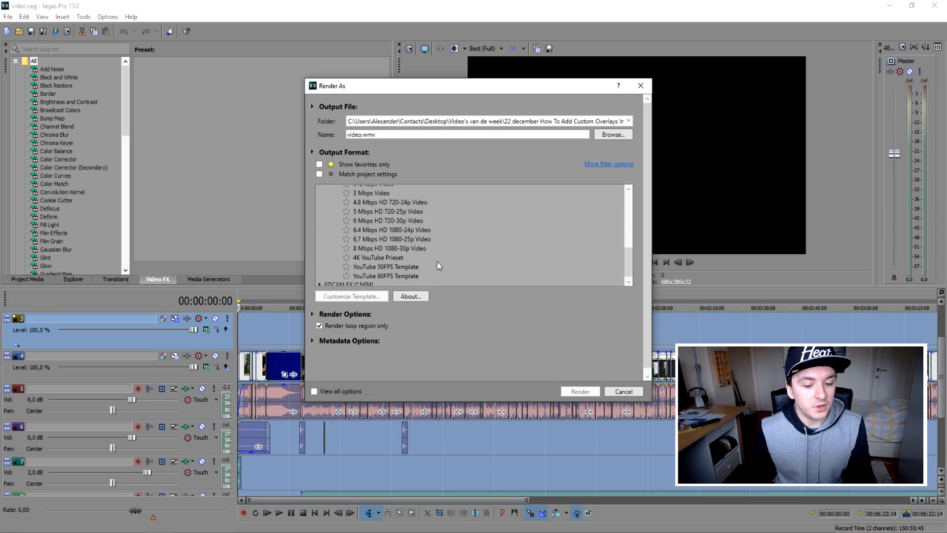
mouse_move(427, 252)
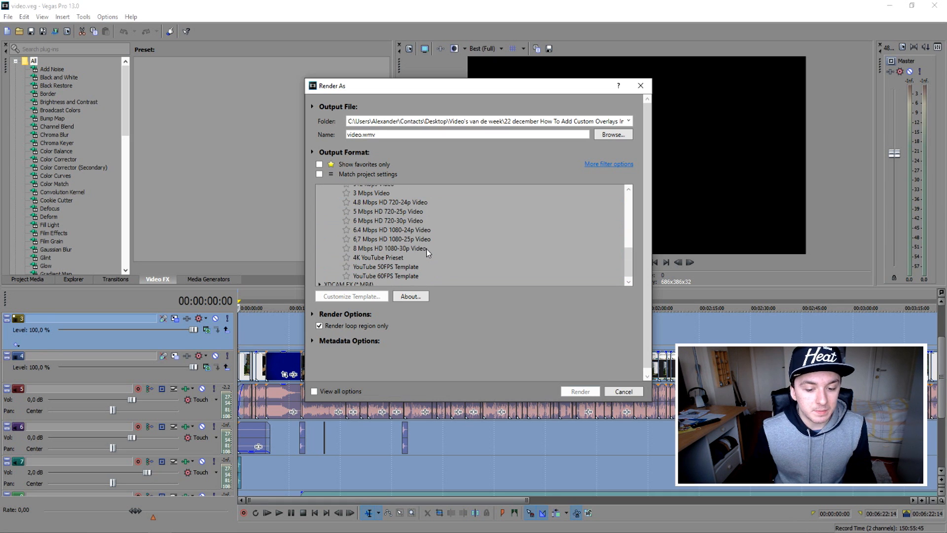
Select the 8 Mbps HD 1080-30p Video preset in the Windows Media Video list.
left_click(392, 248)
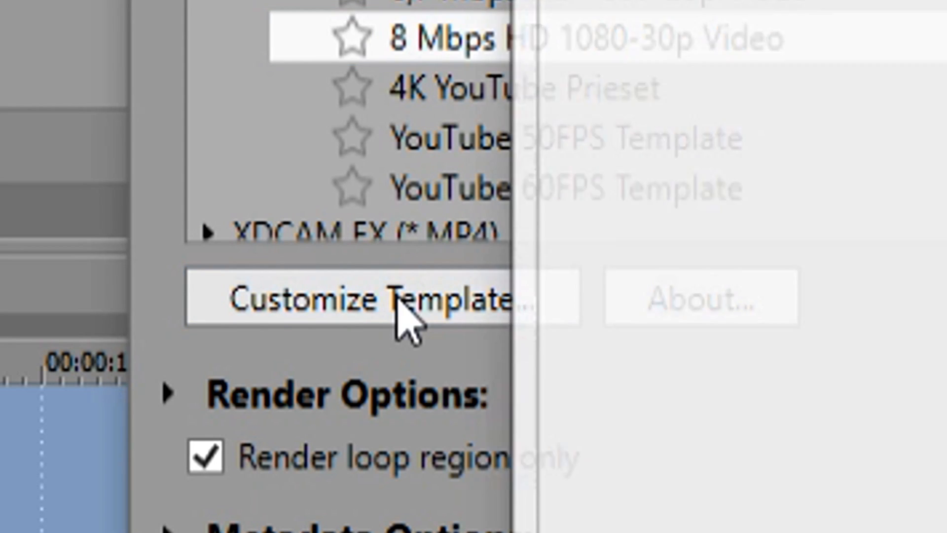
Open the custom settings of the 8 Mbps HD 1080-30p preset to view its video options.
left_click(351, 296)
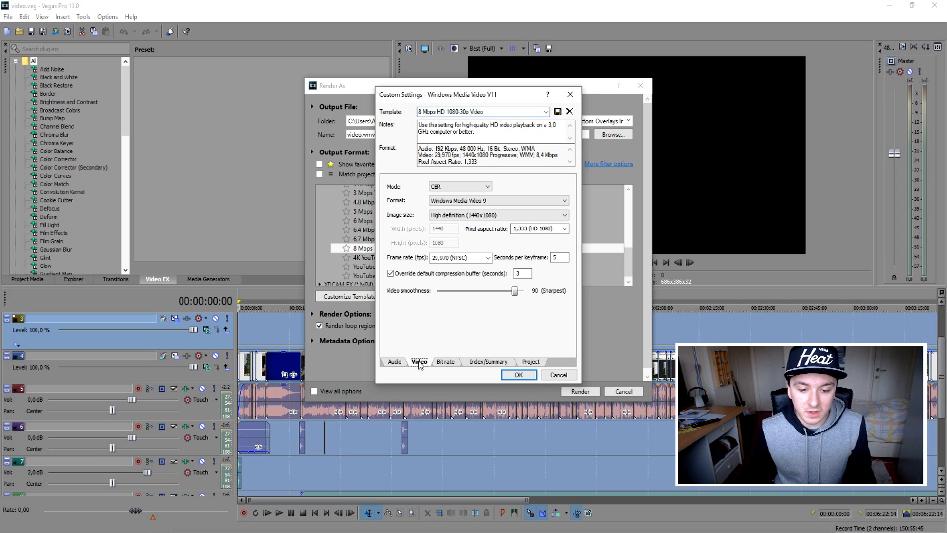
mouse_move(525, 244)
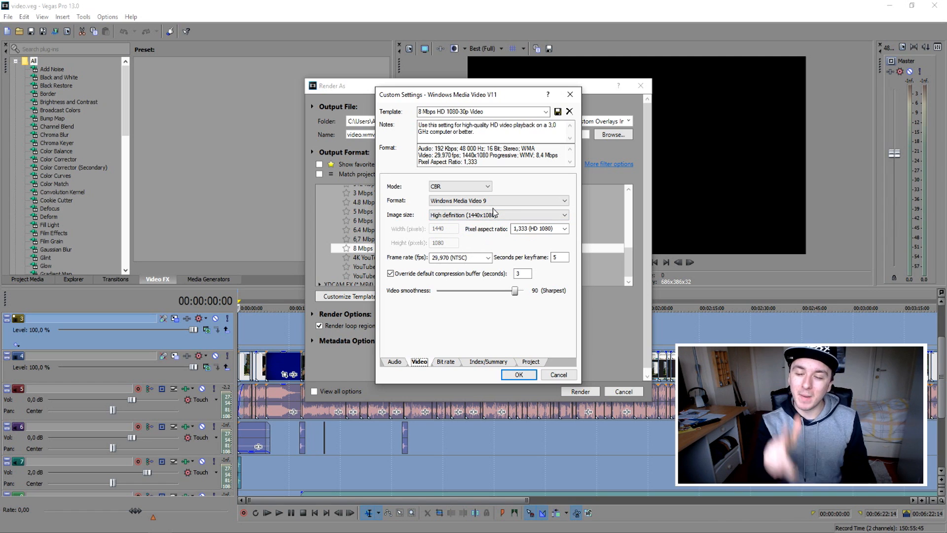
mouse_move(525, 239)
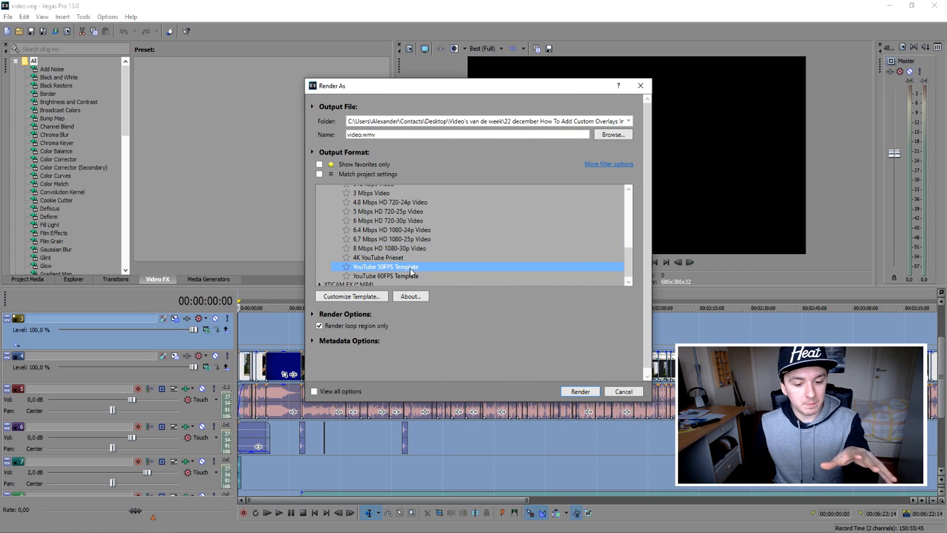
Review the YouTube 50FPS Template's video settings, keeping 1440x1080 size and 1,333 pixel aspect.
left_click(350, 296)
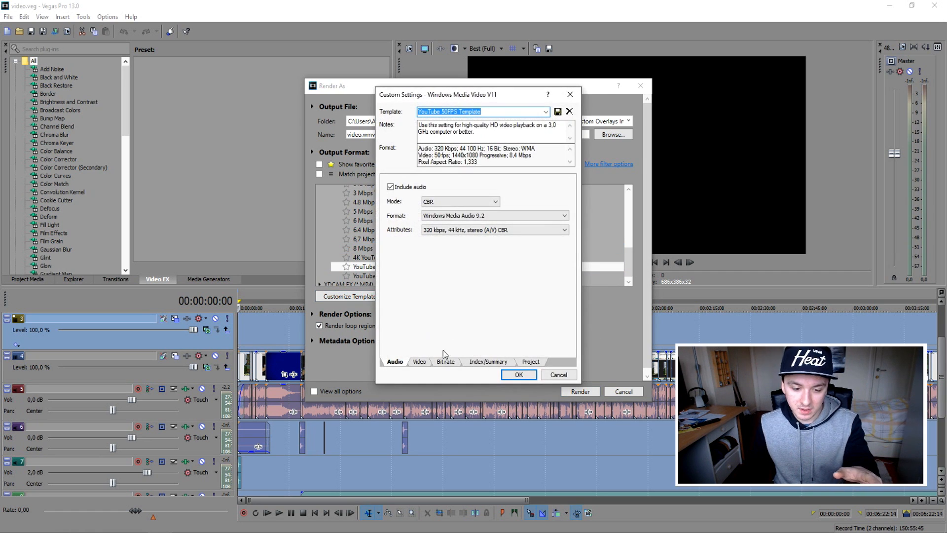
left_click(419, 361)
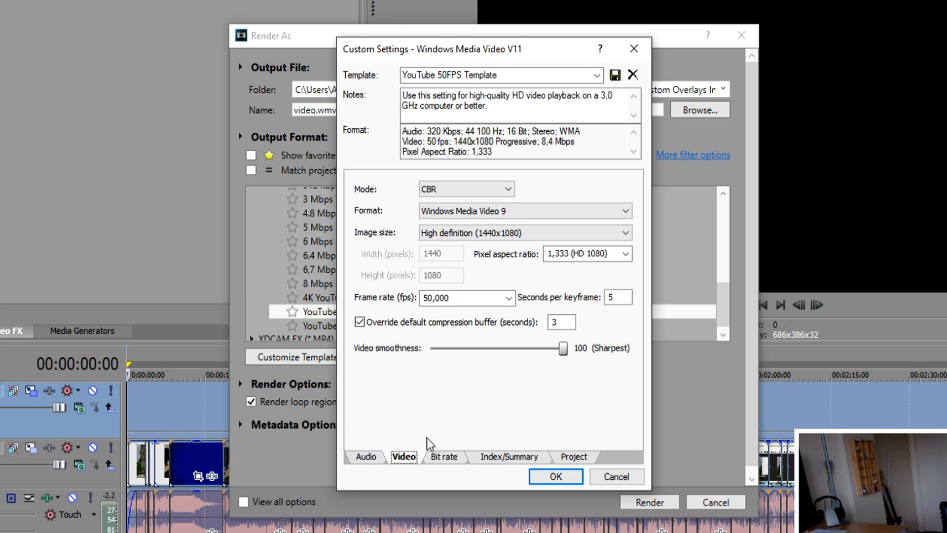
mouse_move(220, 127)
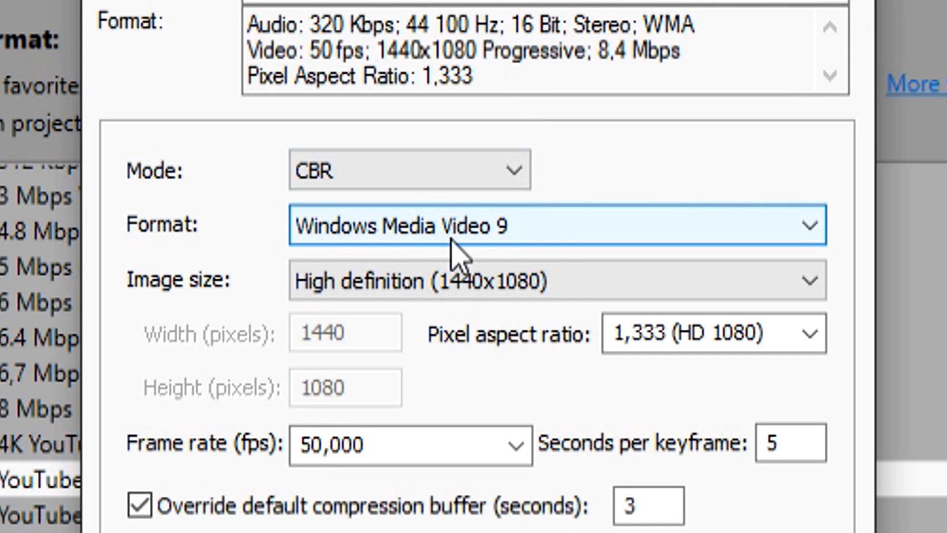
mouse_move(589, 260)
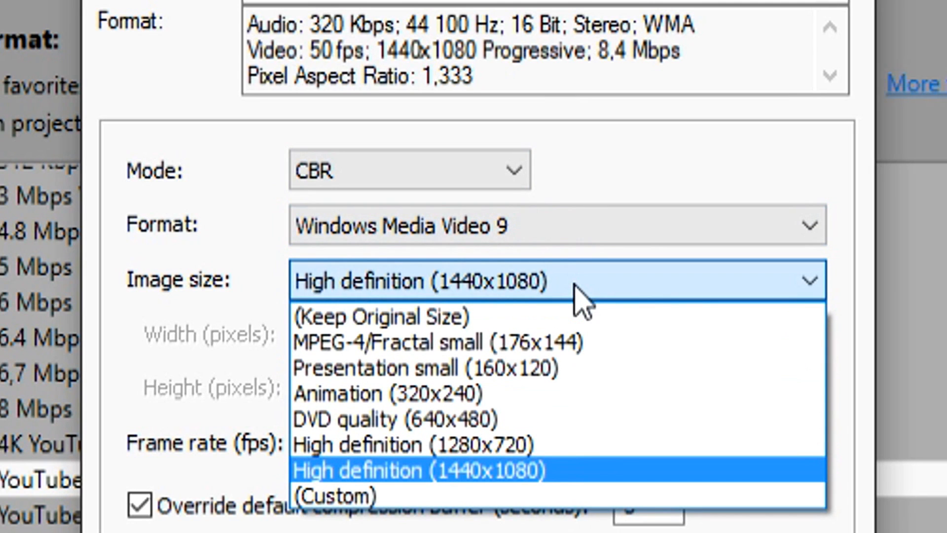
left_click(419, 470)
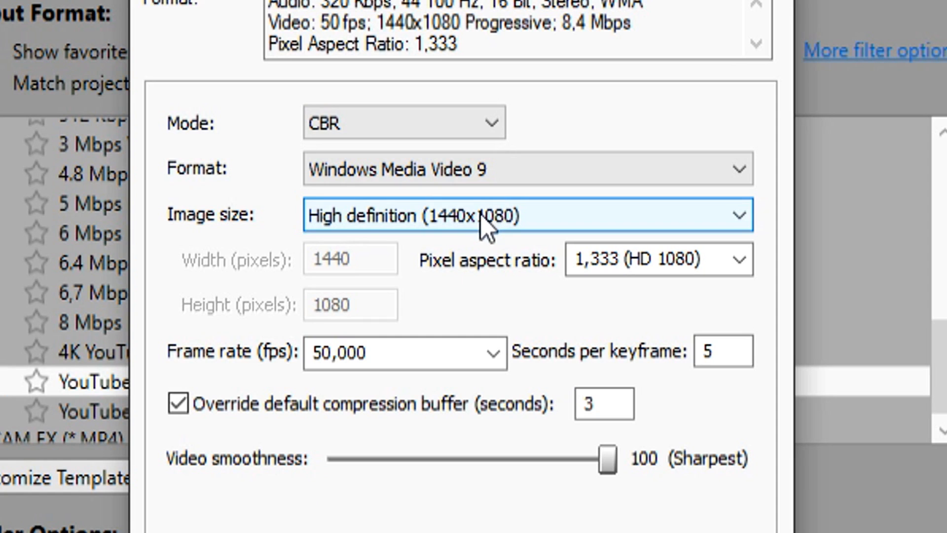
mouse_move(369, 320)
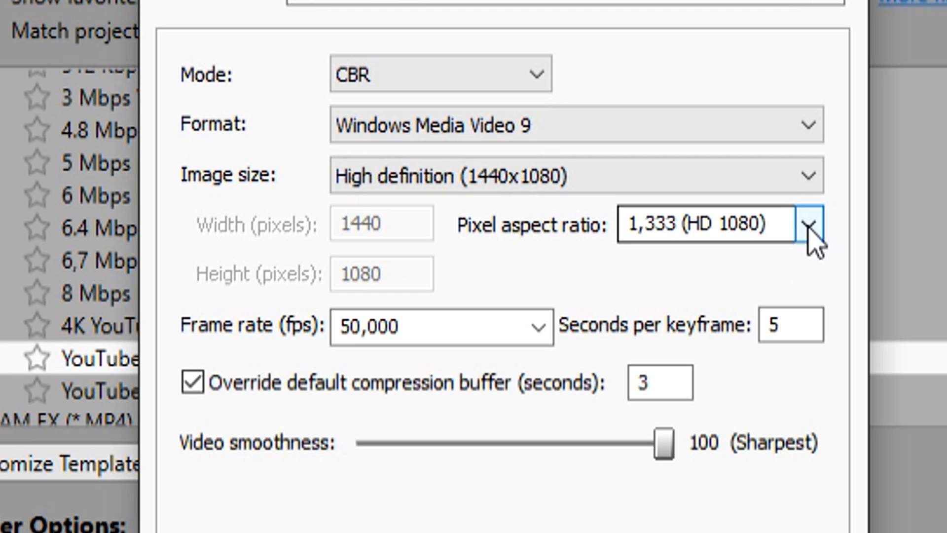
left_click(808, 224)
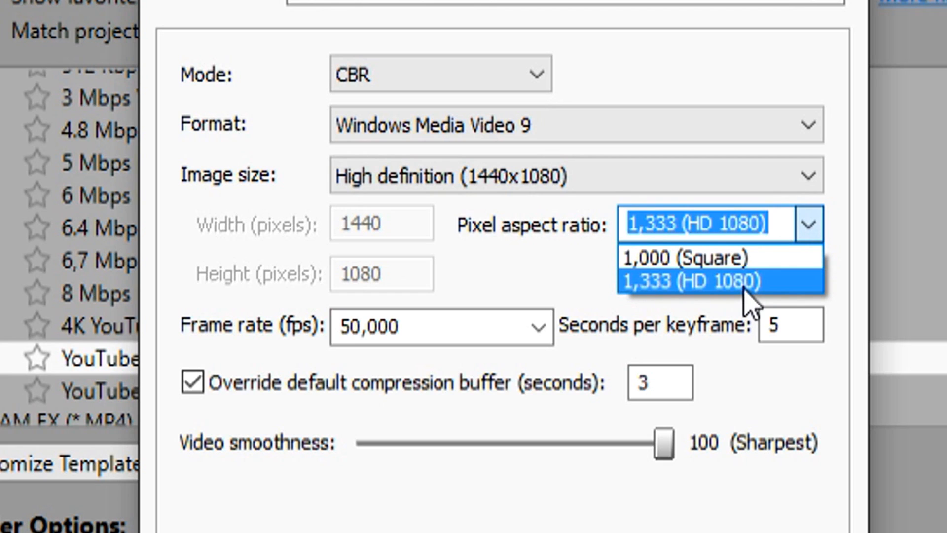
left_click(720, 281)
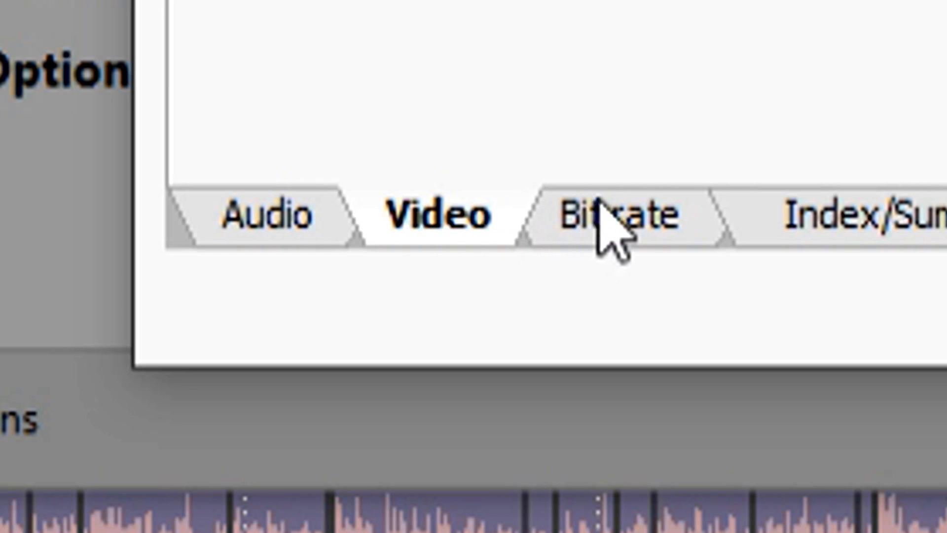
Confirm the 8M Internet/LAN target bit rate, then view the Index/Summary settings.
left_click(446, 361)
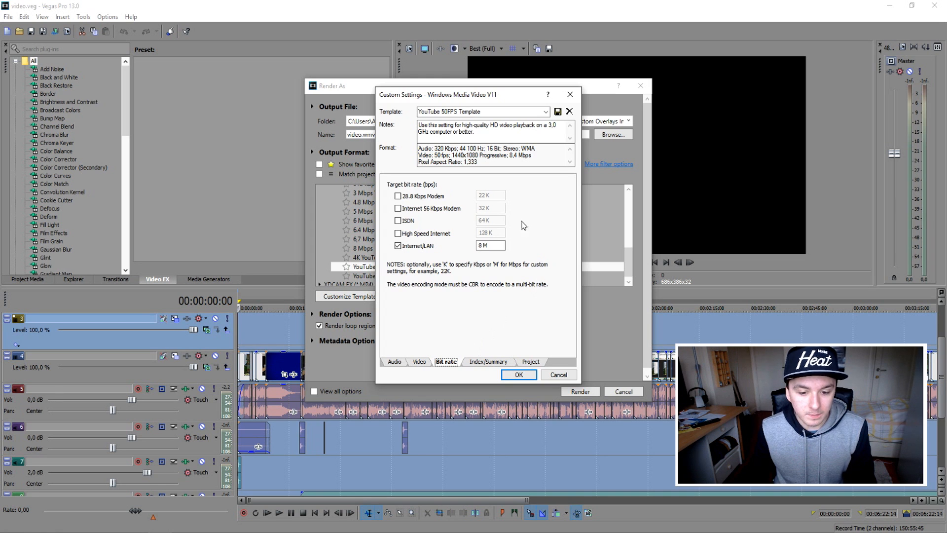
mouse_move(506, 259)
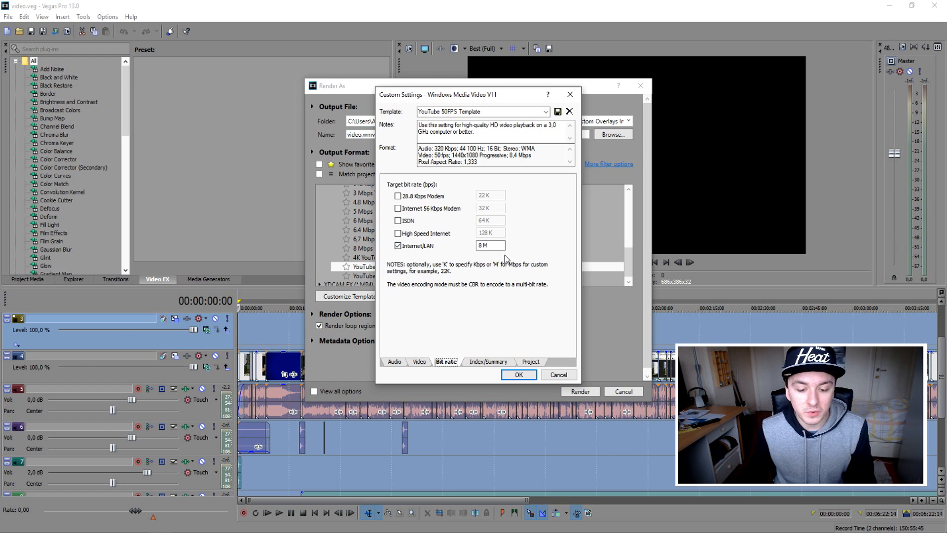
left_click(490, 245)
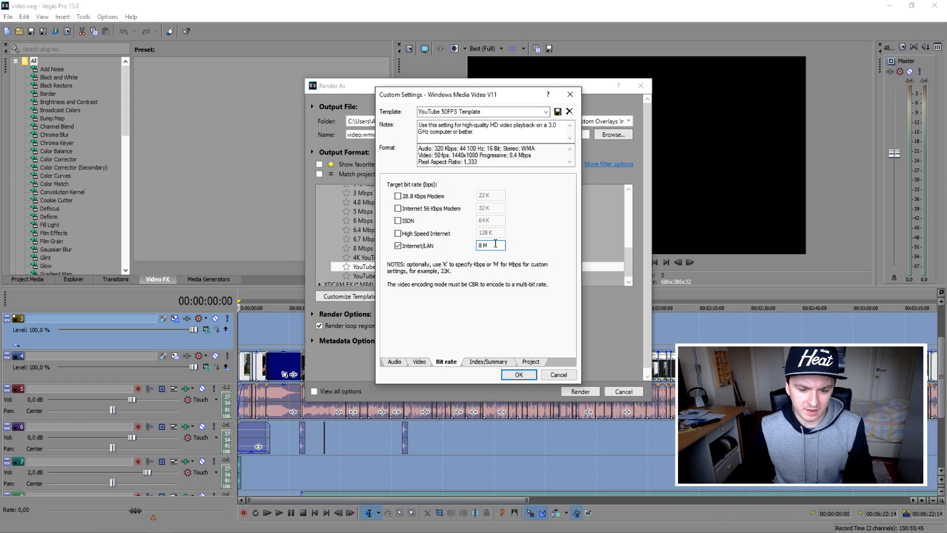
left_click(489, 362)
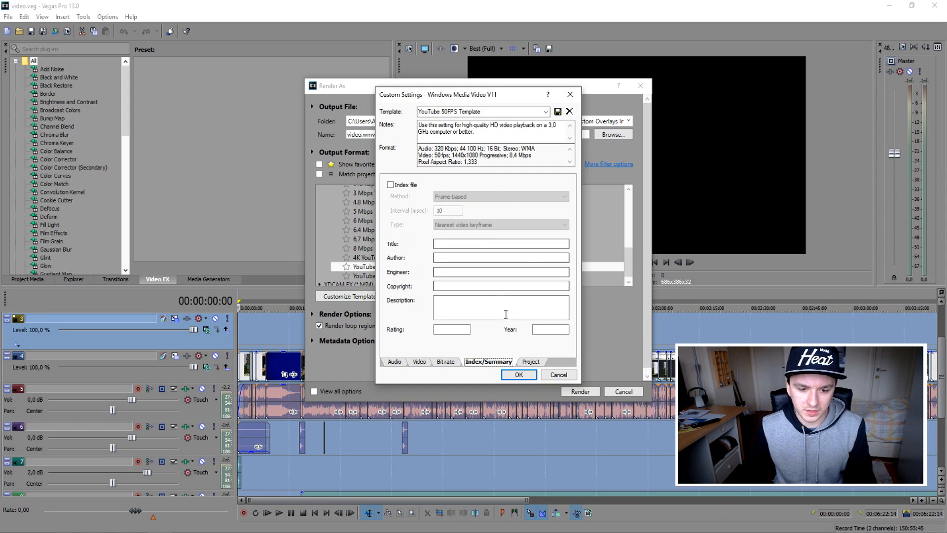
Check project settings, leaving Best quality and Default color space, then return to Audio.
left_click(530, 361)
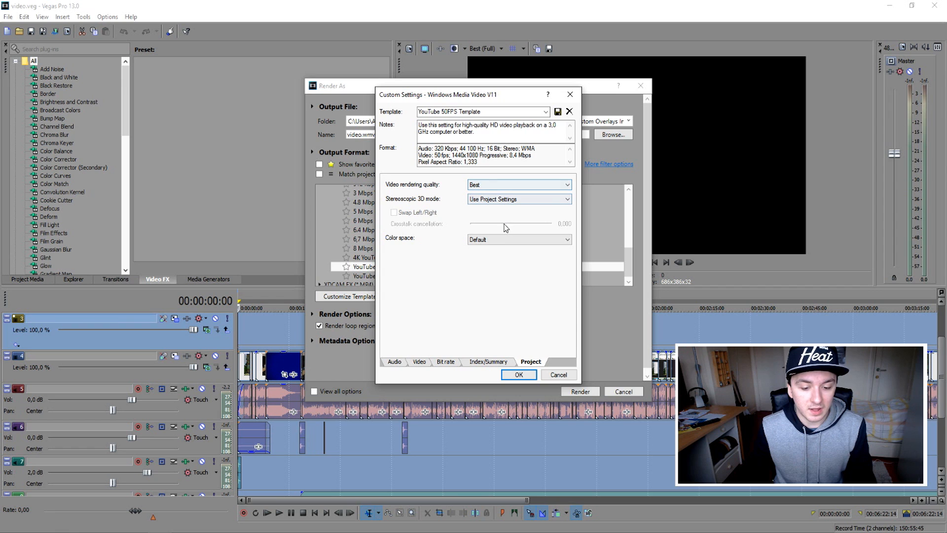
left_click(519, 240)
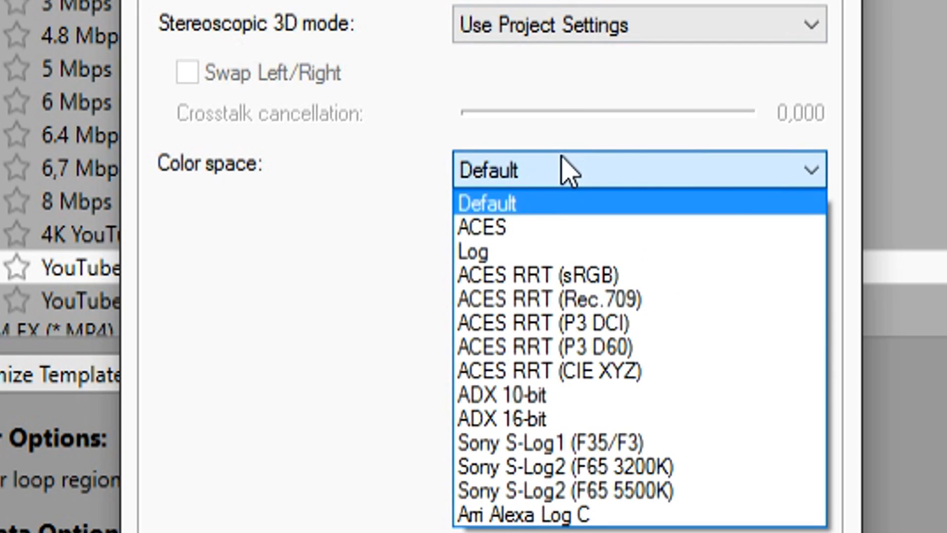
left_click(487, 202)
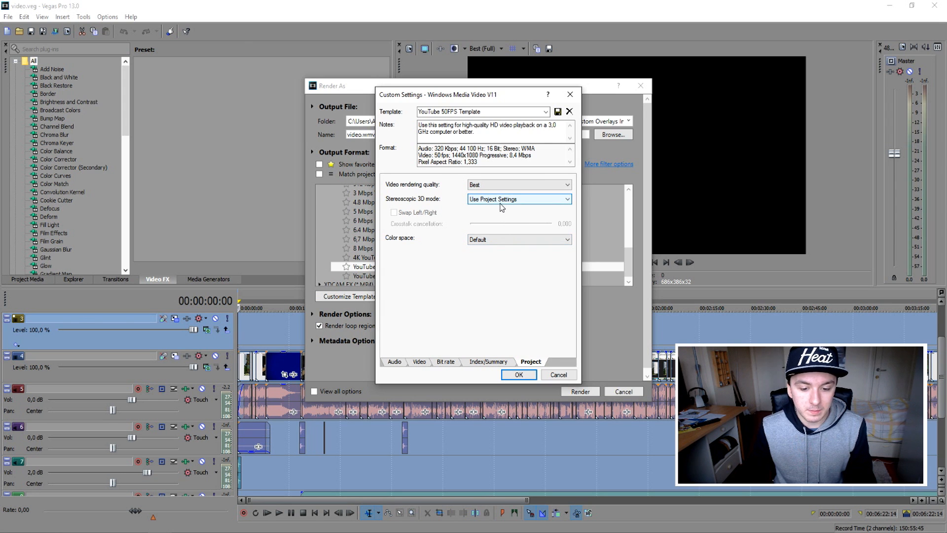
left_click(395, 361)
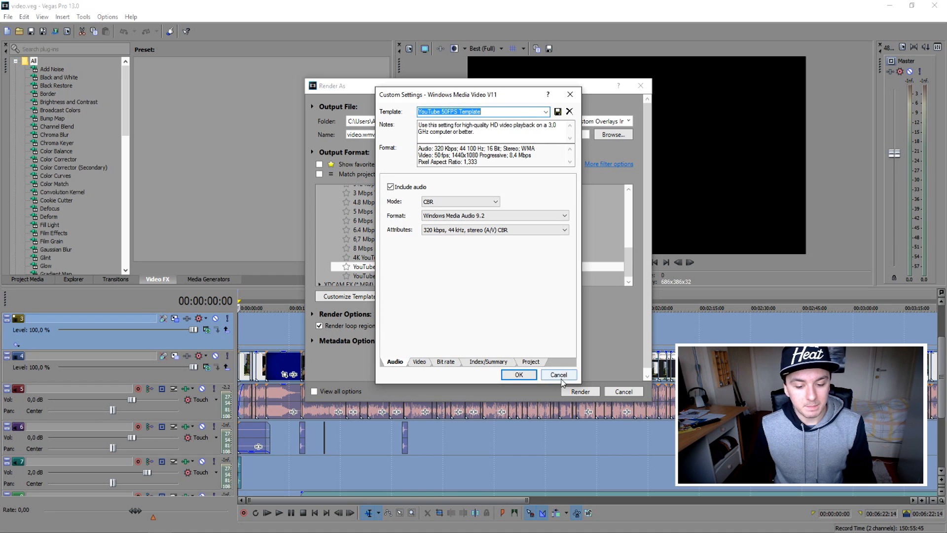
Cancel, reopen the YouTube 50FPS Template settings to check them, and accept with OK.
left_click(558, 374)
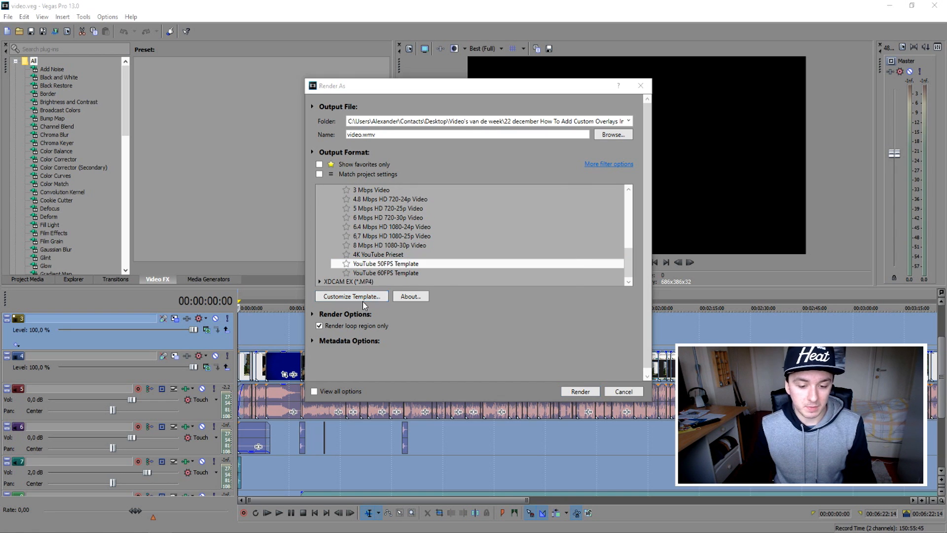
left_click(351, 296)
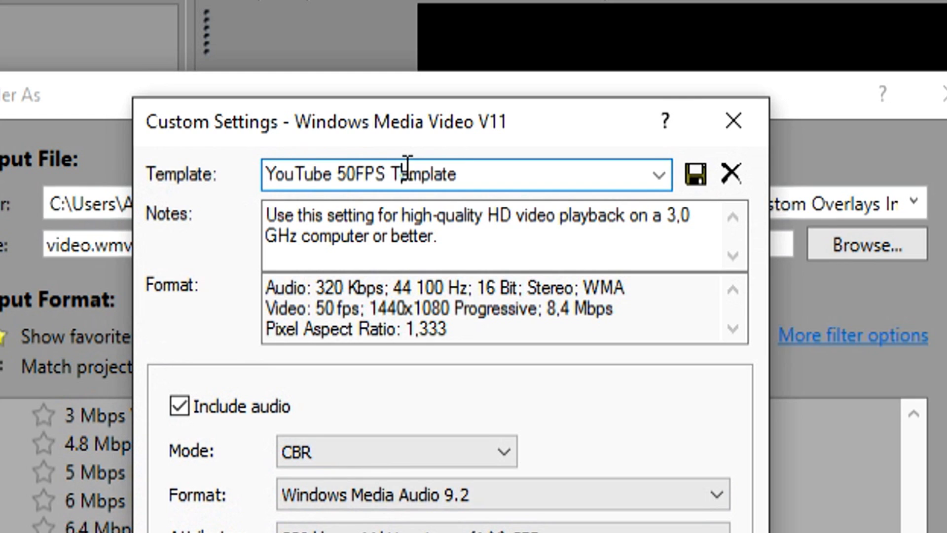
mouse_move(541, 175)
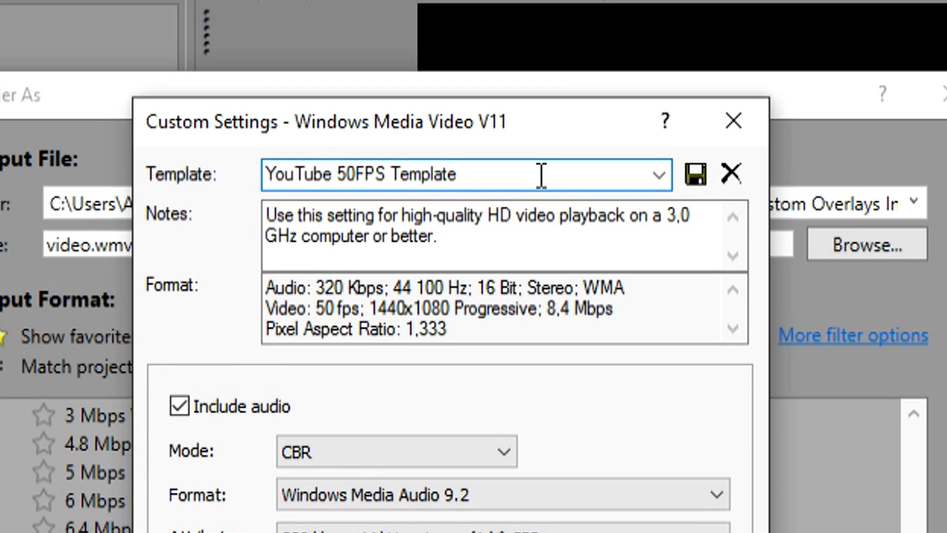
mouse_move(544, 172)
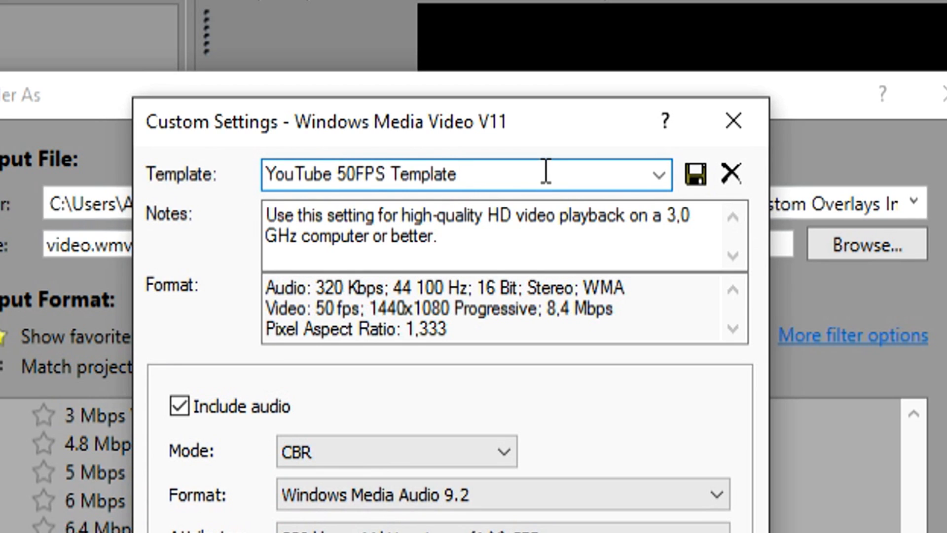
mouse_move(568, 239)
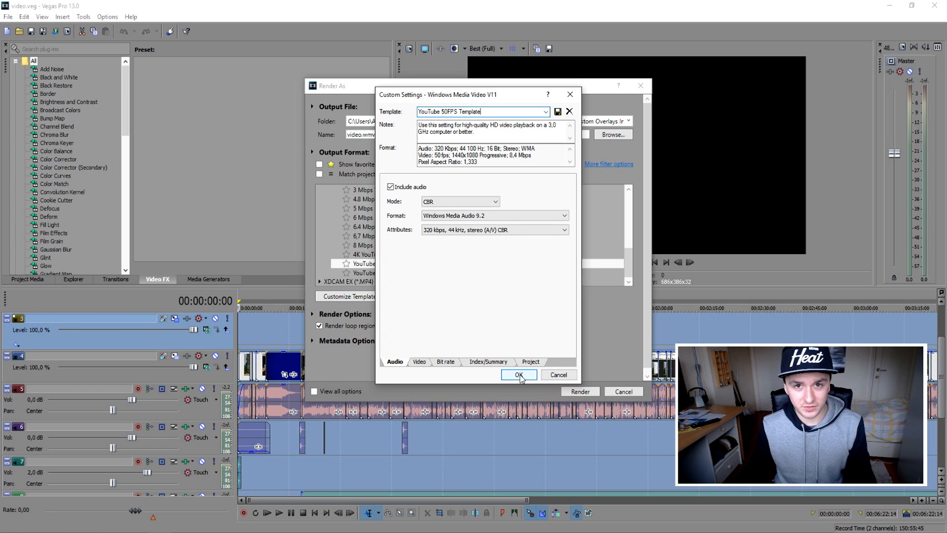
left_click(518, 375)
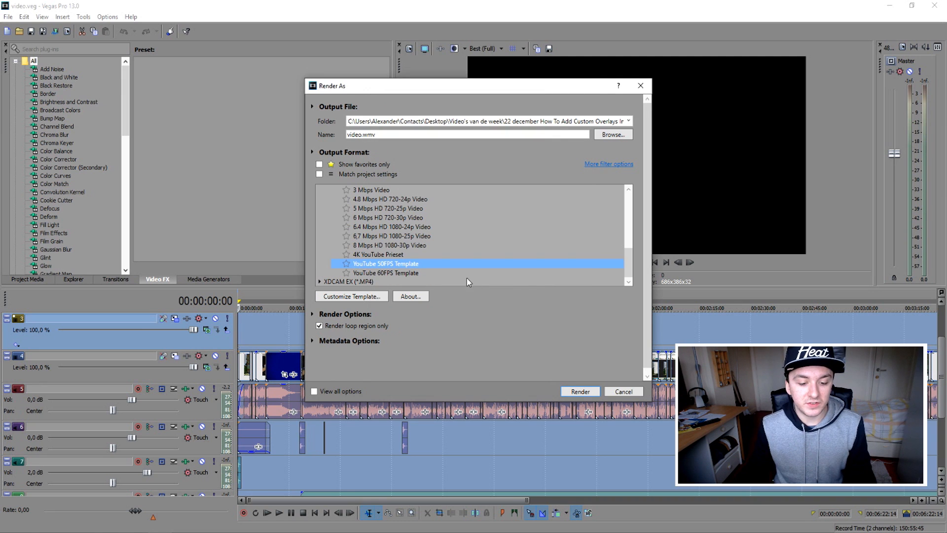
Pick YouTube 60FPS Template, then settle on the 4K YouTube Preset.
left_click(385, 272)
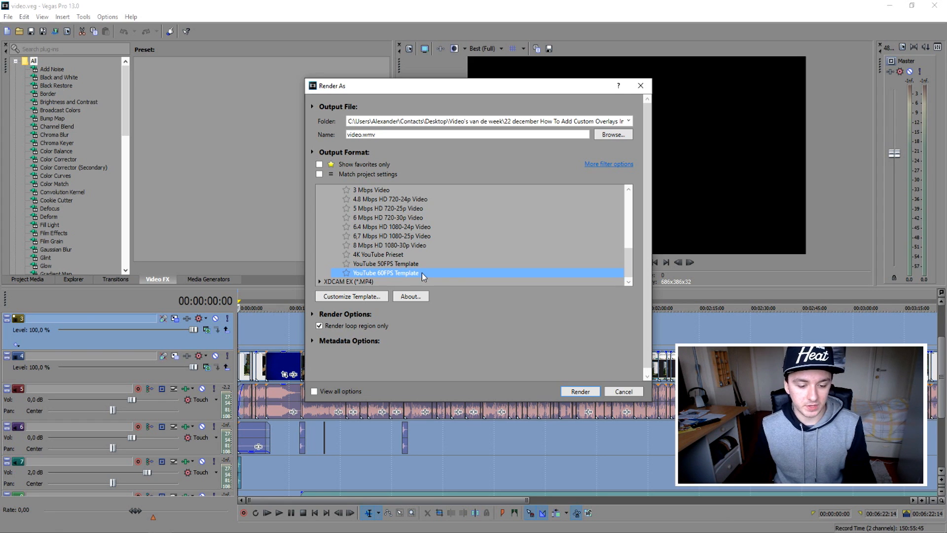
left_click(377, 254)
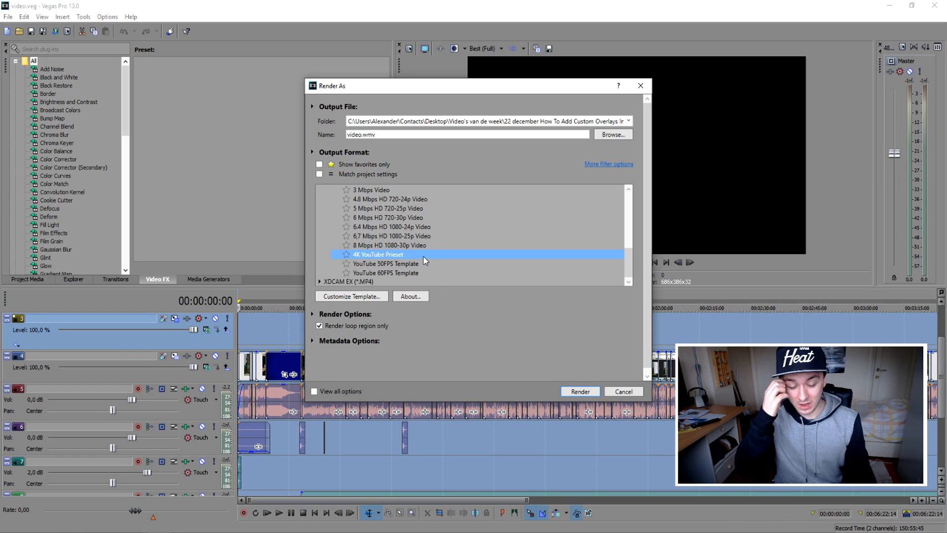
mouse_move(439, 253)
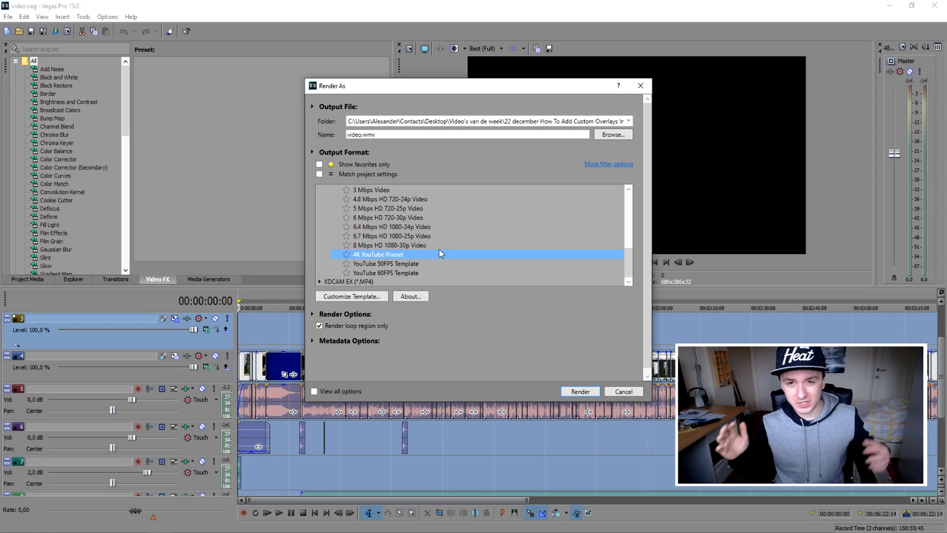